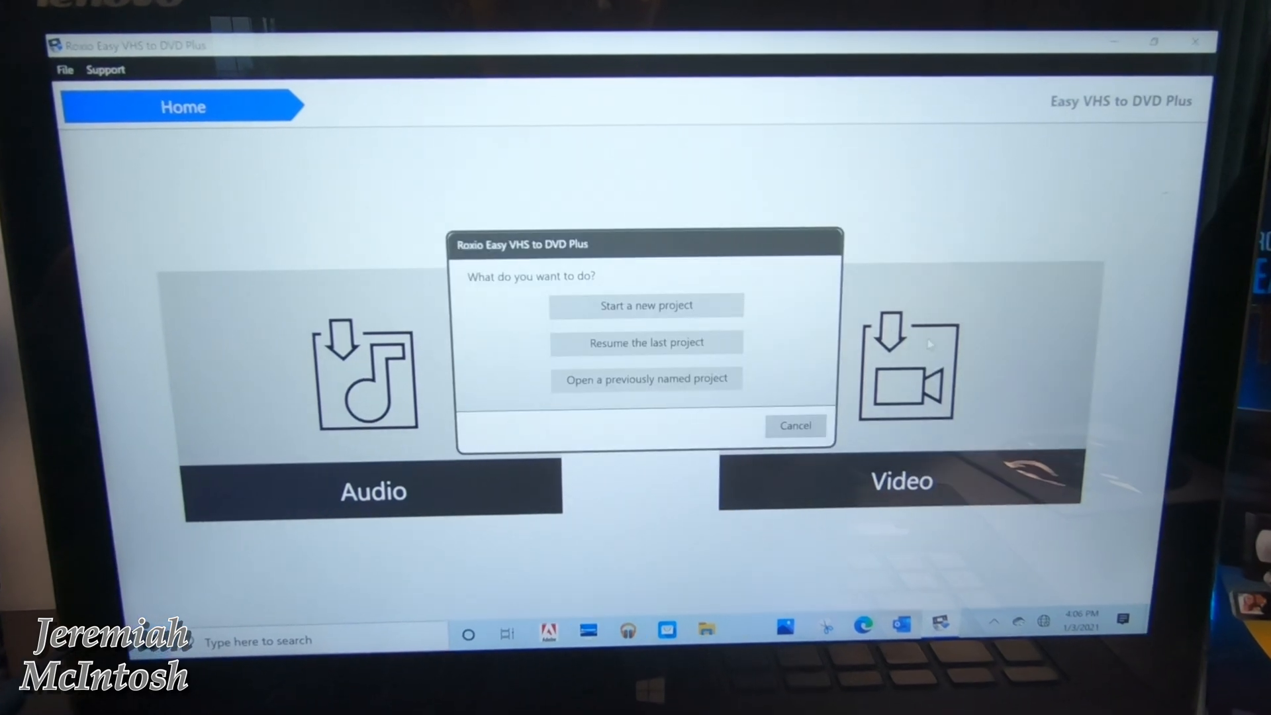
Step: Choose 'Start a new project' so the live VHS feed opens in Record, Import, Edit
left_click(795, 426)
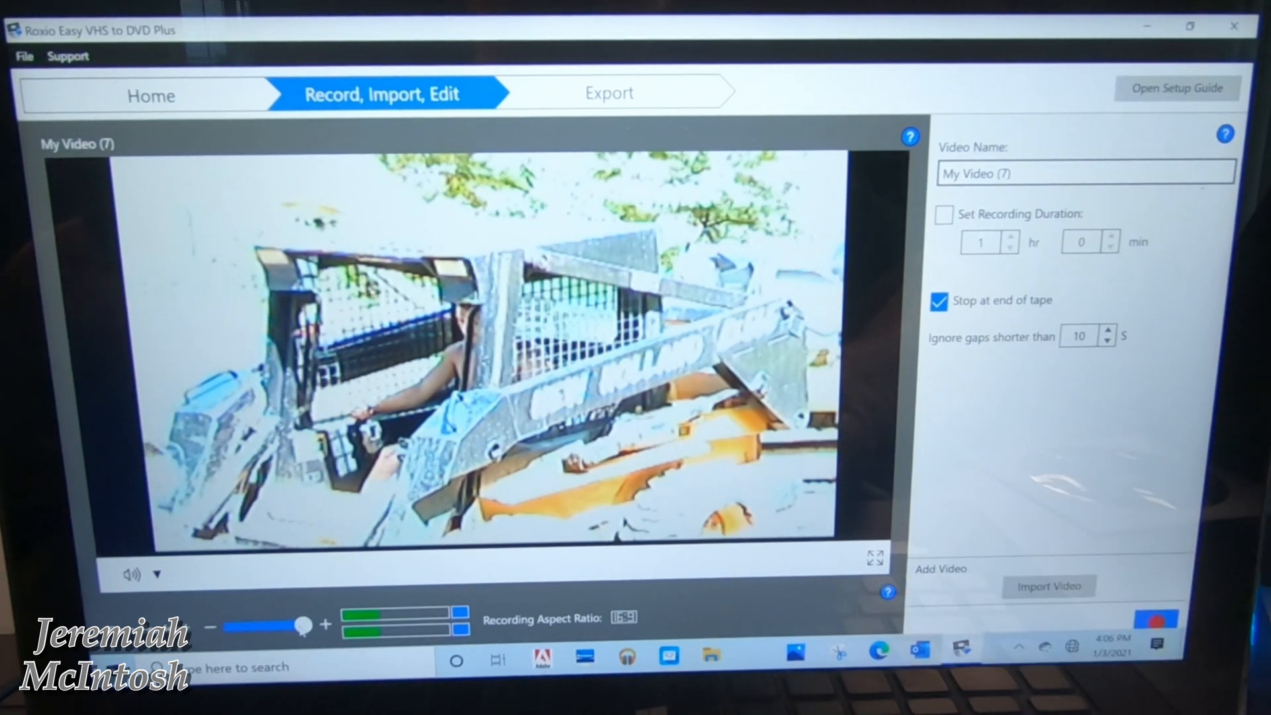
left_click_drag(305, 625, 233, 625)
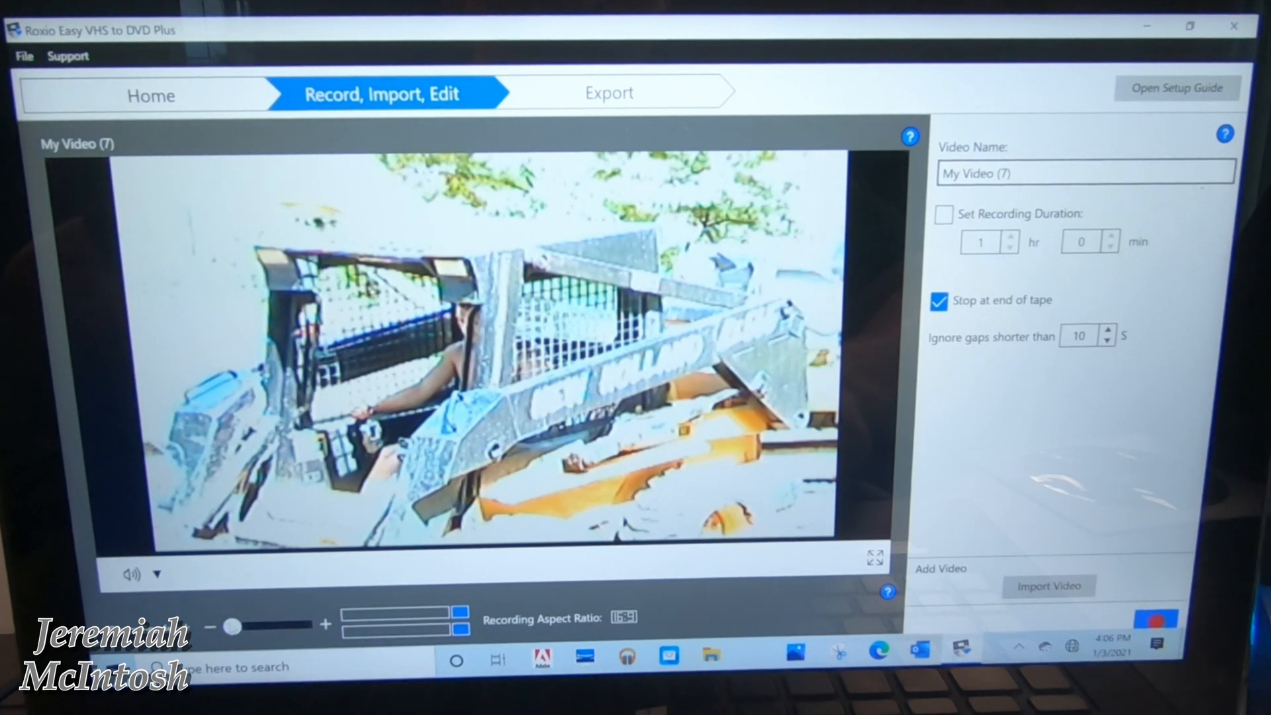
left_click_drag(233, 623, 304, 623)
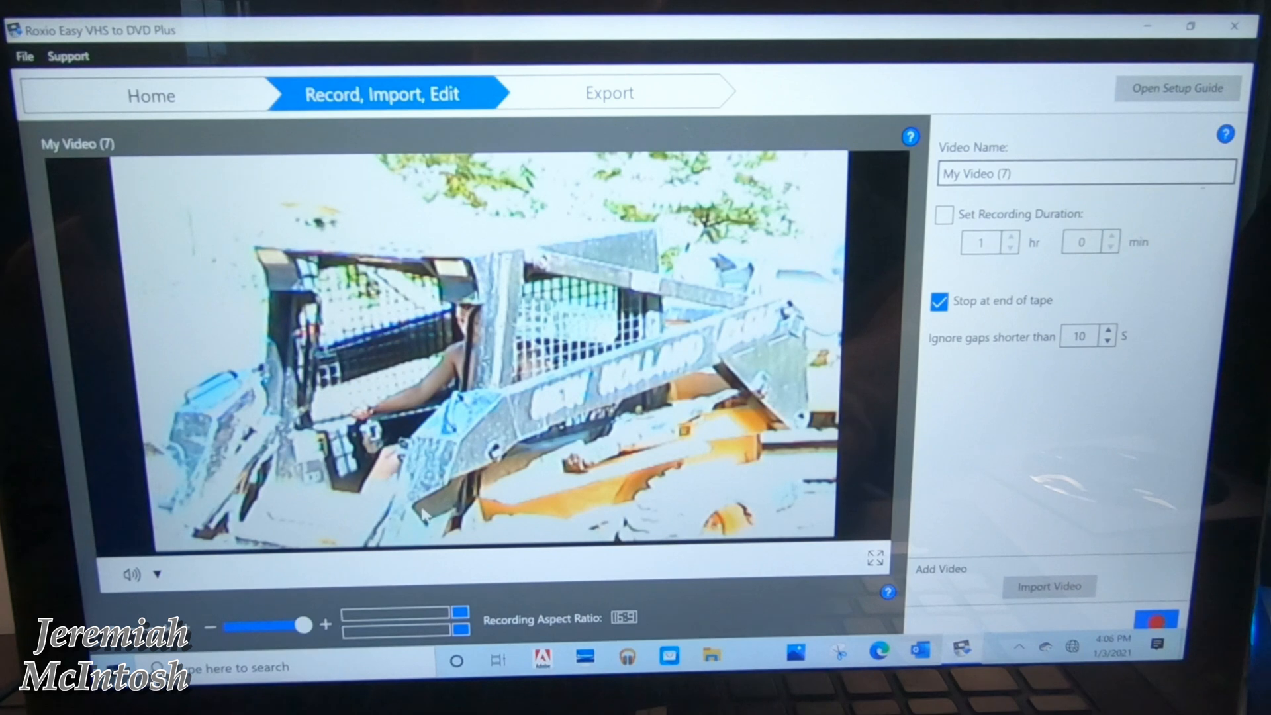